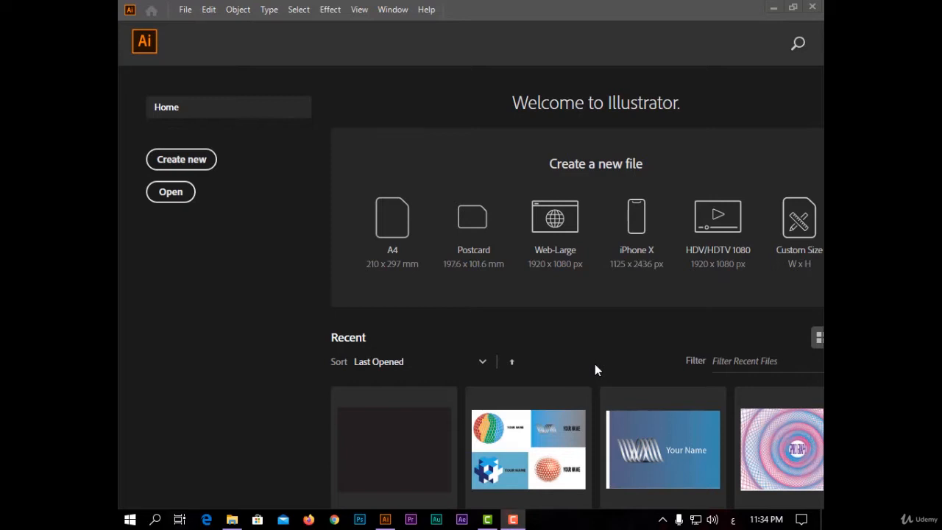
mouse_move(495, 289)
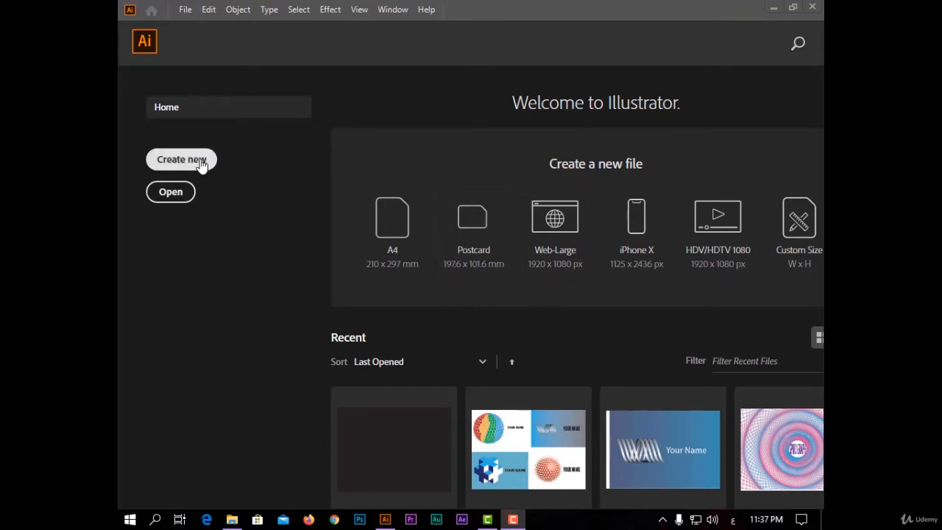
mouse_move(171, 191)
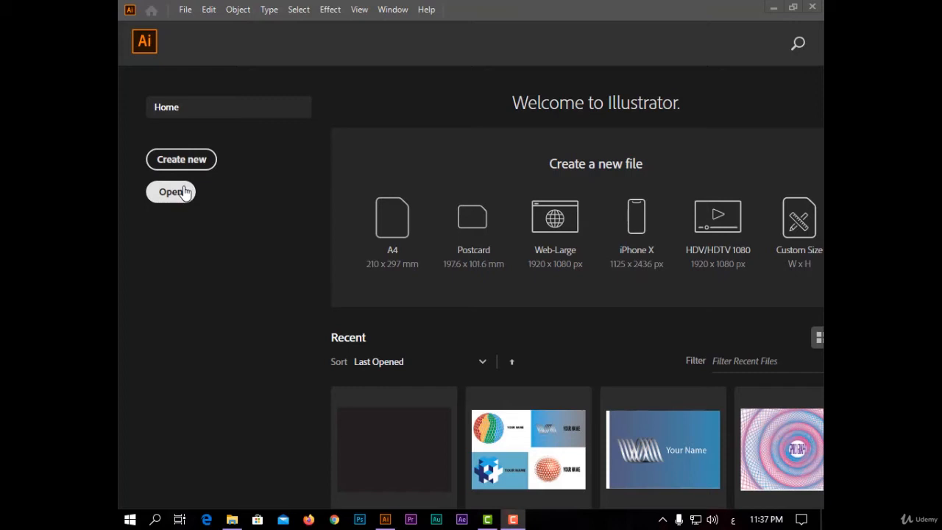
mouse_move(327, 178)
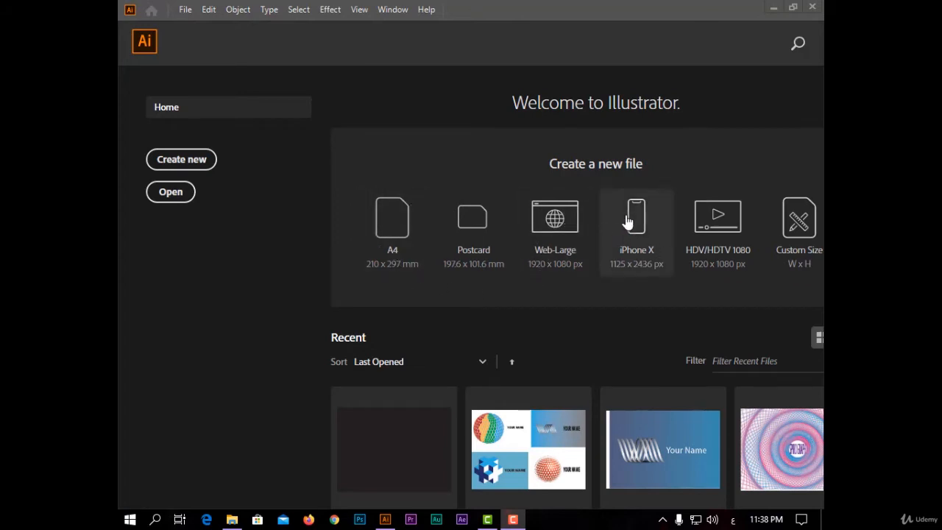
mouse_move(703, 132)
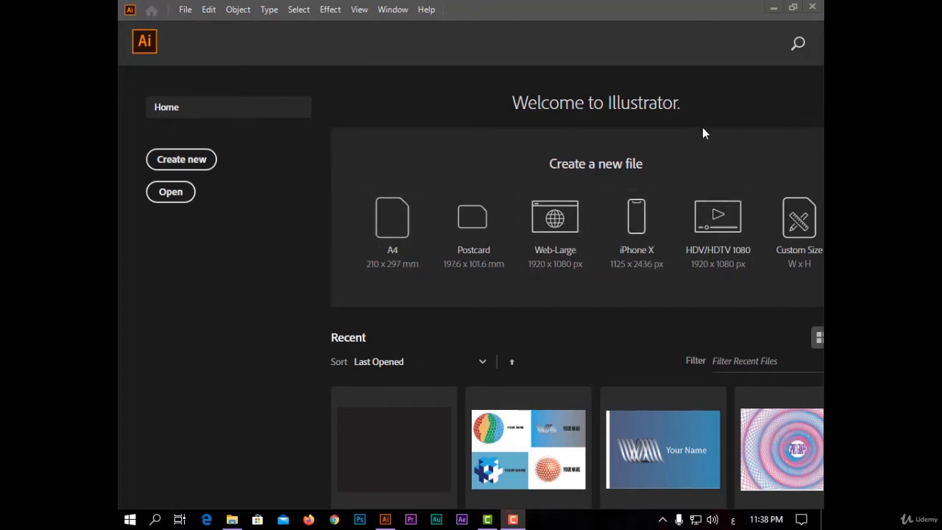
- Open the New Document dialog and review Untitled-1's details: 1024 × 768 px, one artboard, zero bleed
scroll(down, 3)
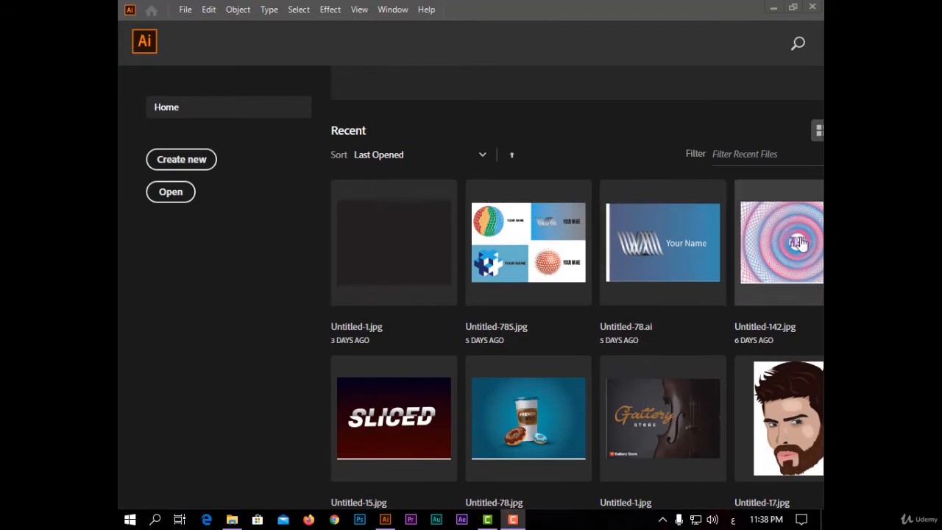
mouse_move(573, 387)
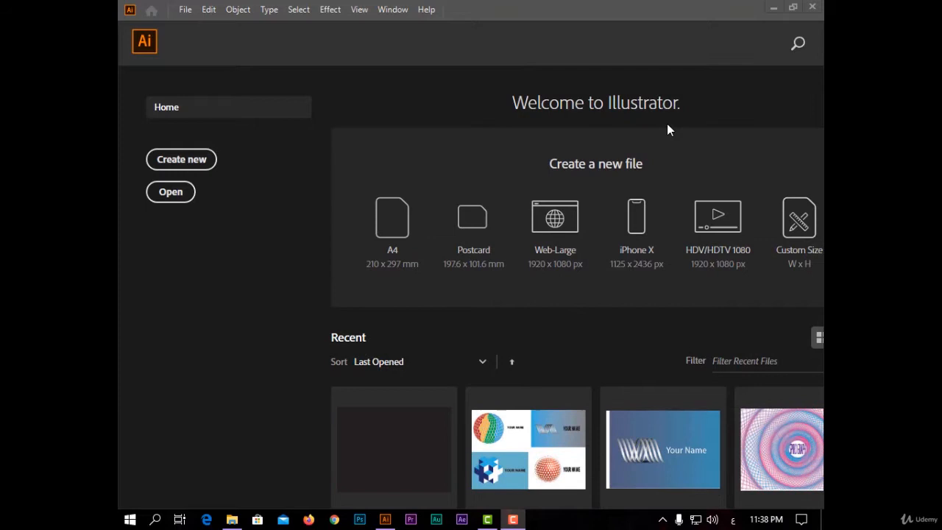
mouse_move(799, 53)
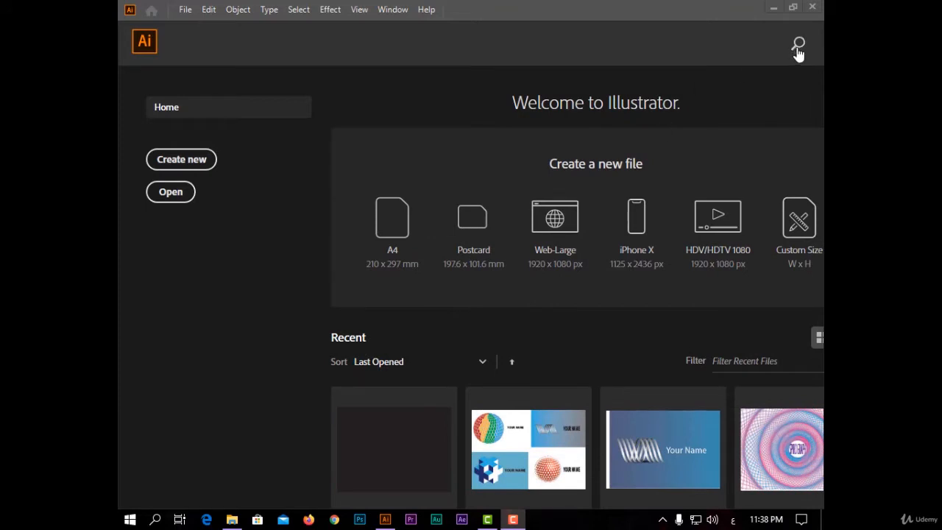
click(798, 46)
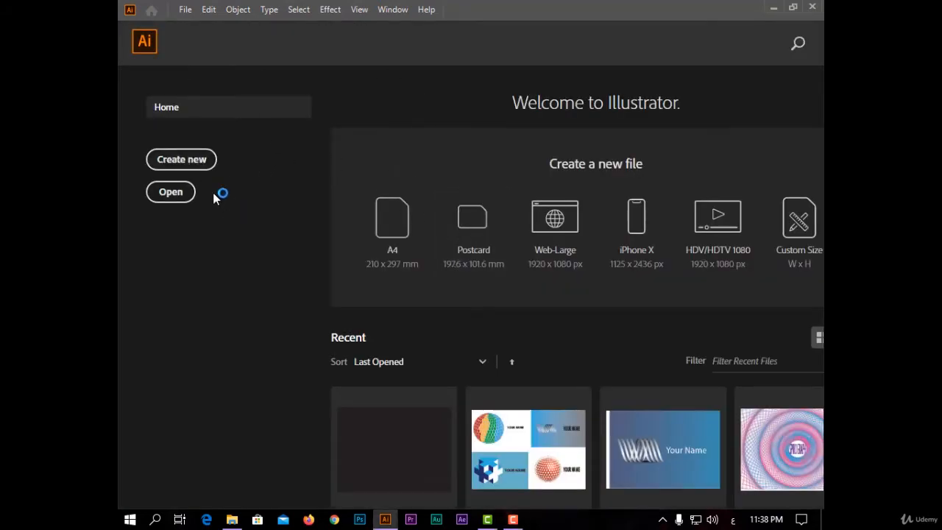
click(181, 159)
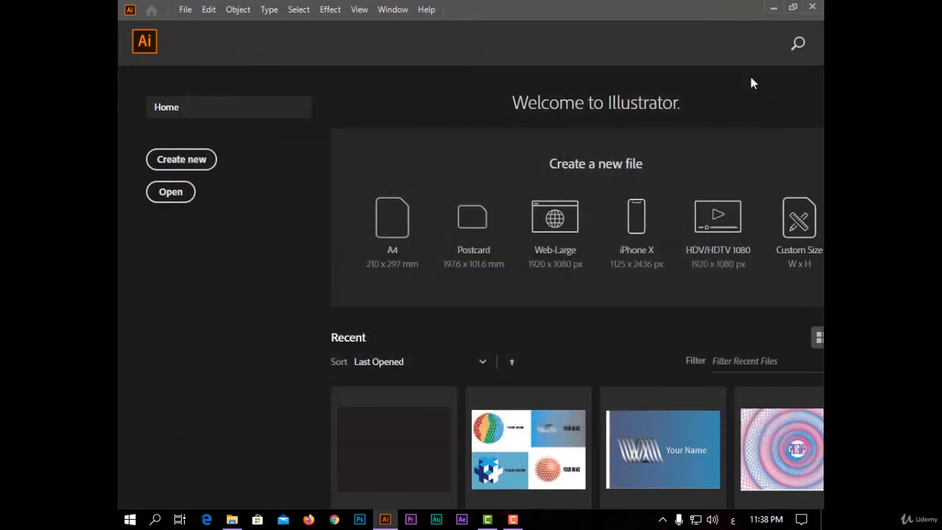
click(181, 159)
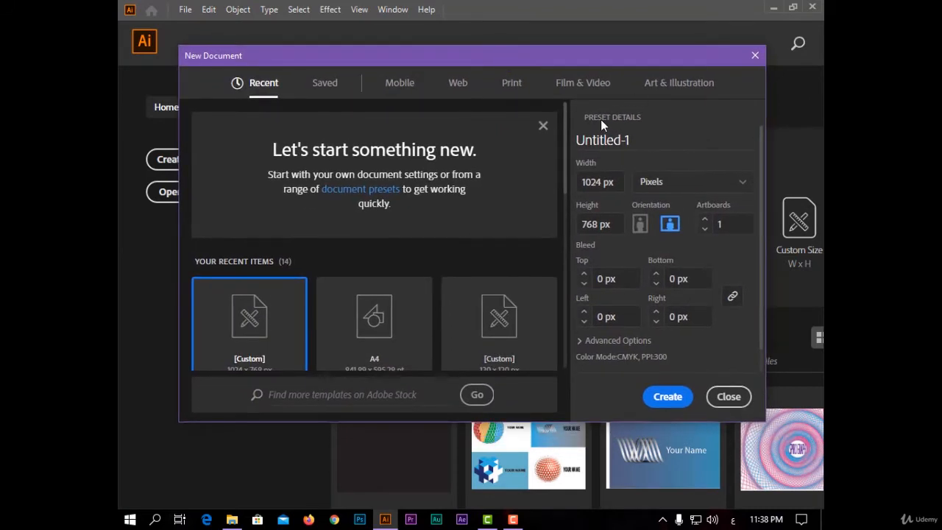
mouse_move(618, 128)
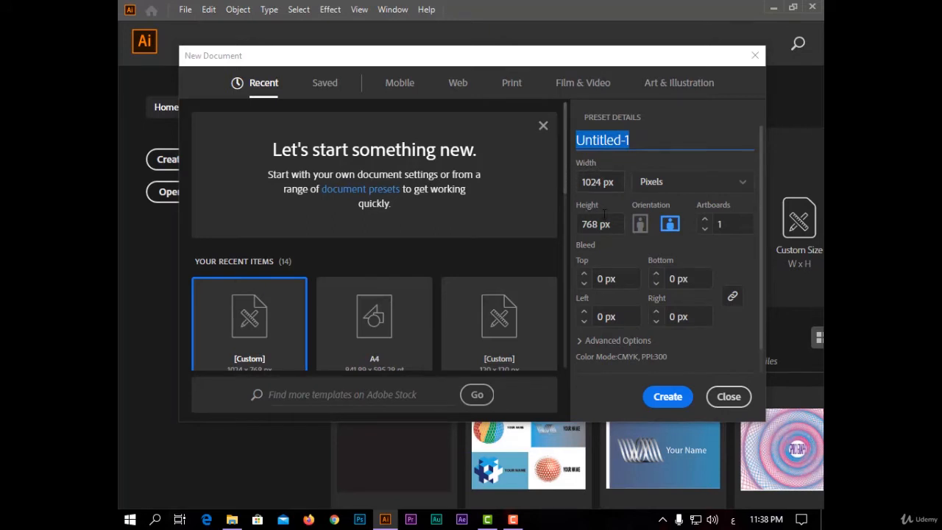
mouse_move(641, 190)
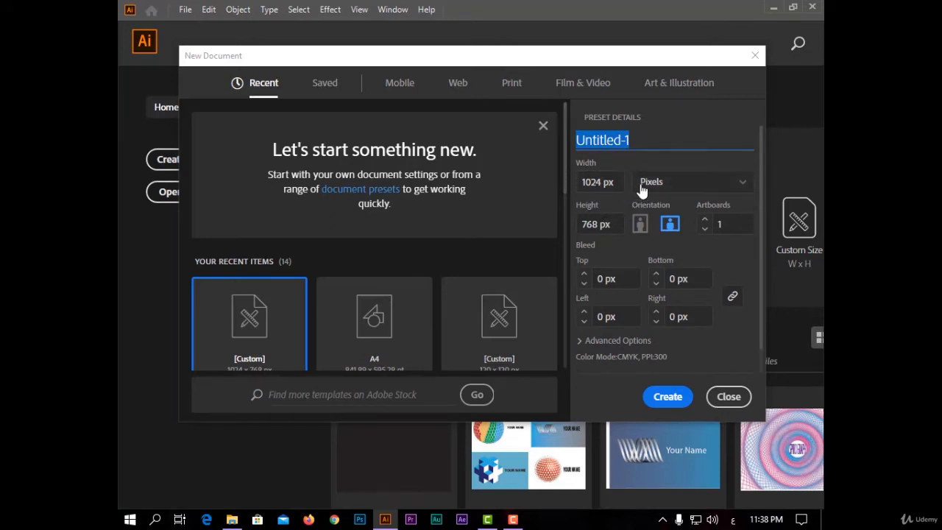
click(692, 182)
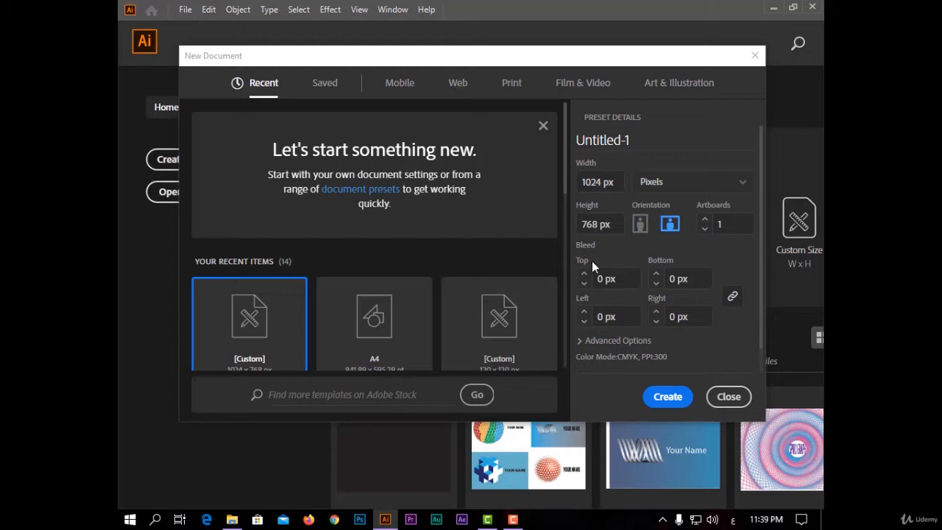
mouse_move(443, 423)
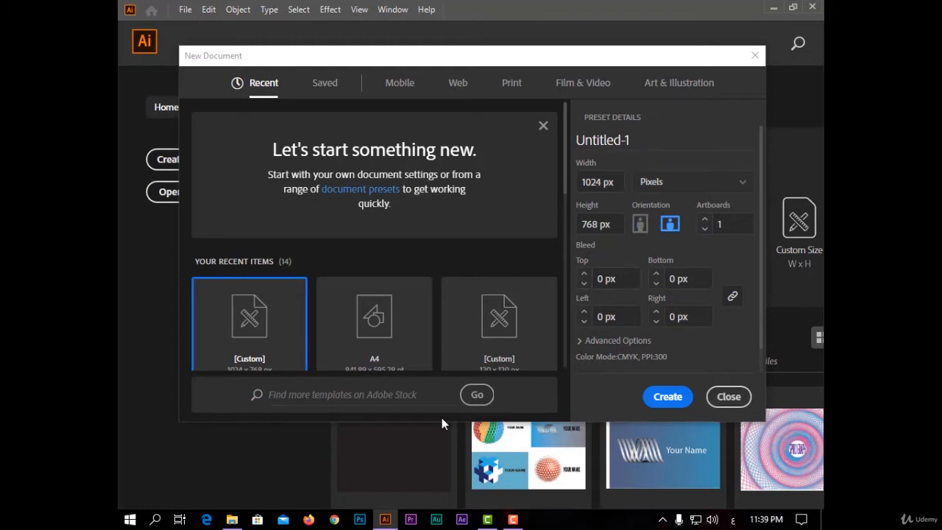
mouse_move(445, 234)
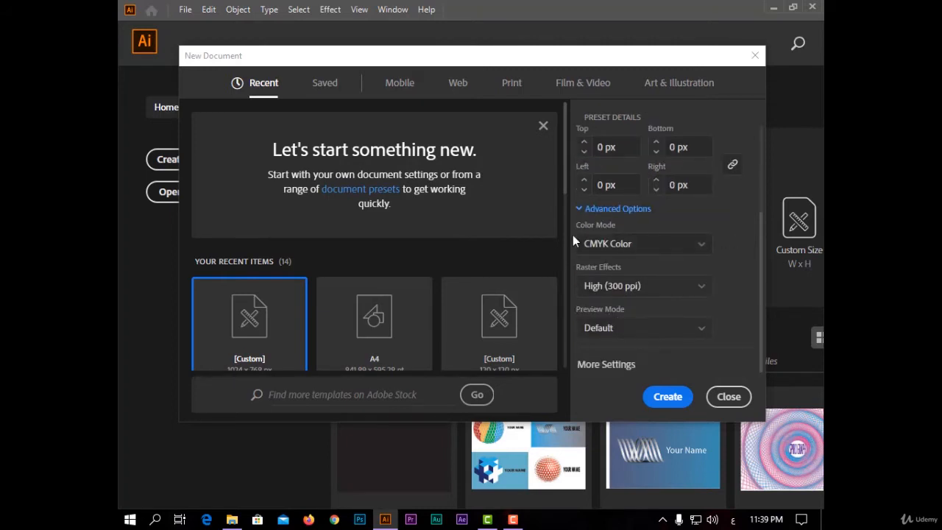
- Check Advanced Options: CMYK colour mode, High (300 ppi) raster effects, Default preview mode
click(642, 244)
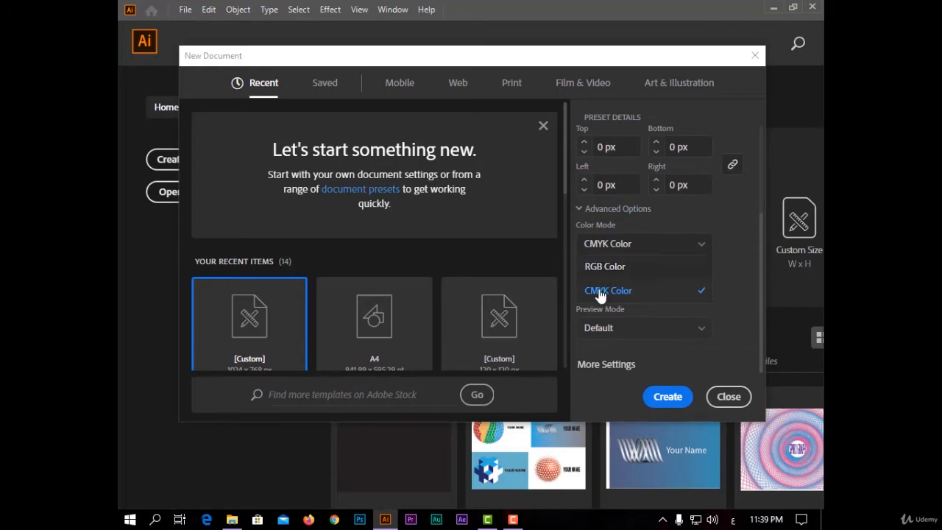
mouse_move(733, 294)
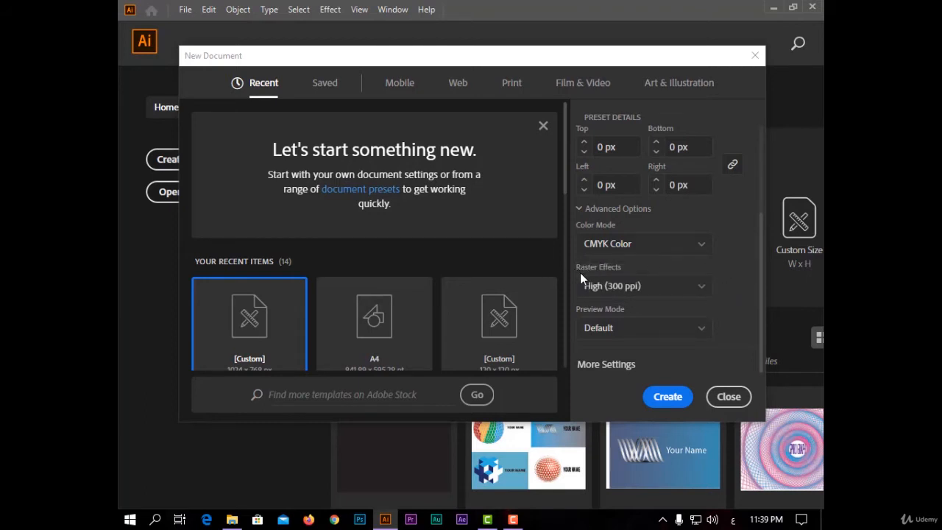
mouse_move(604, 296)
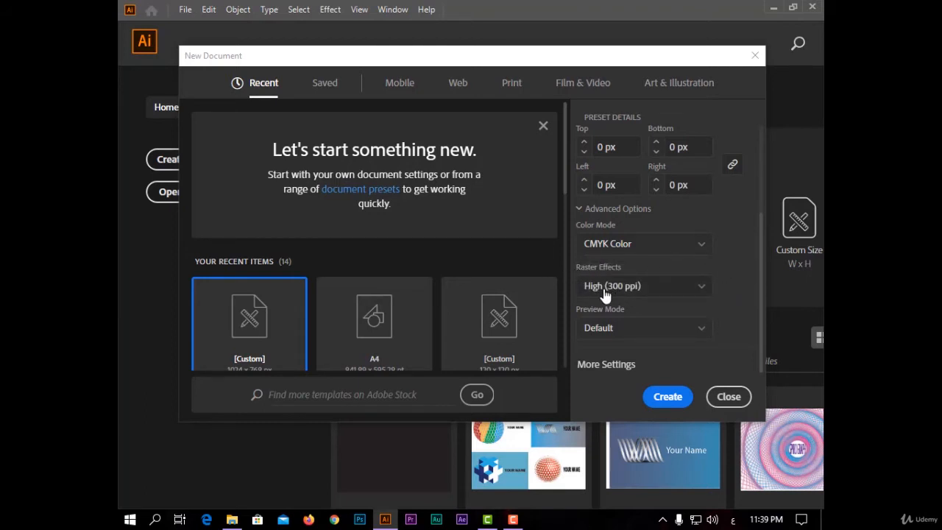
mouse_move(280, 192)
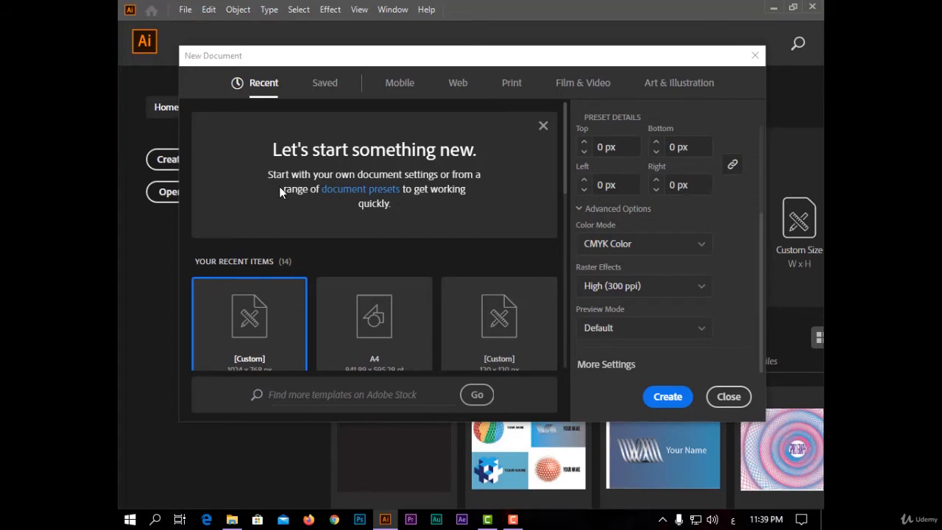
mouse_move(403, 205)
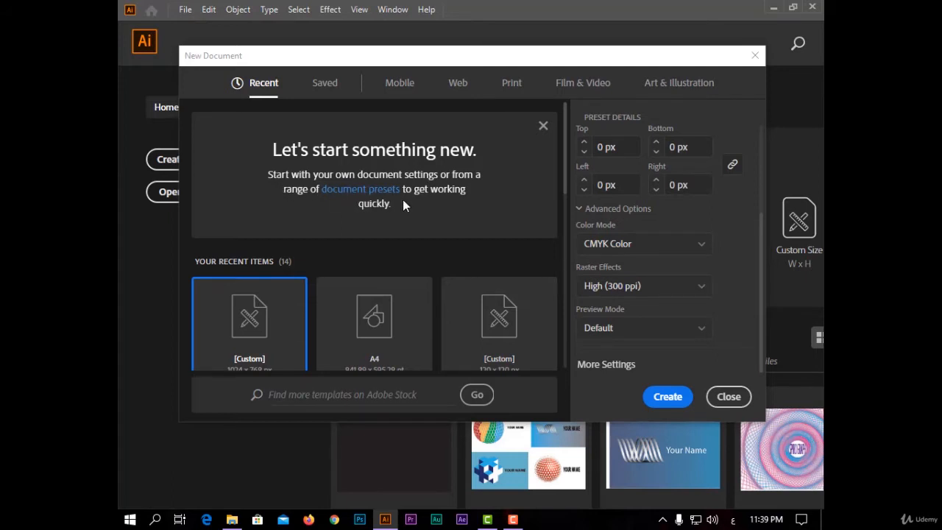
click(642, 286)
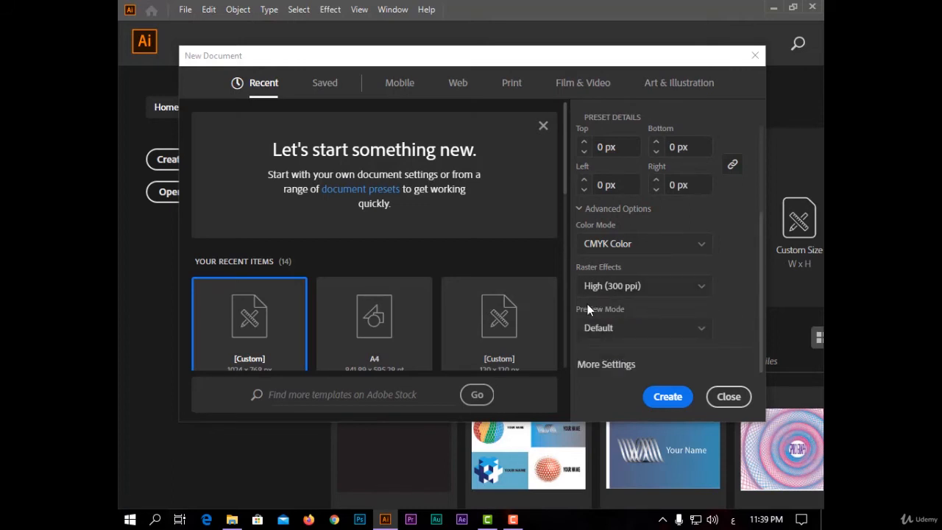
mouse_move(643, 326)
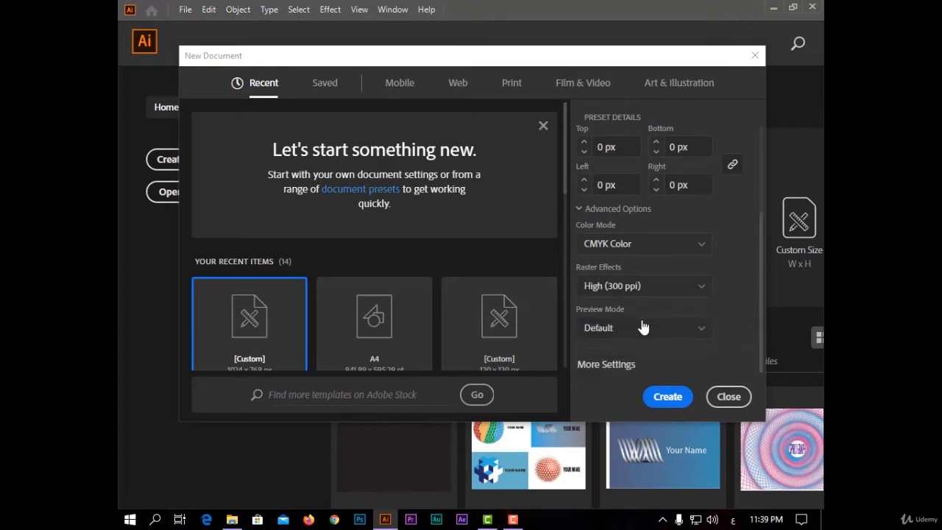
click(643, 328)
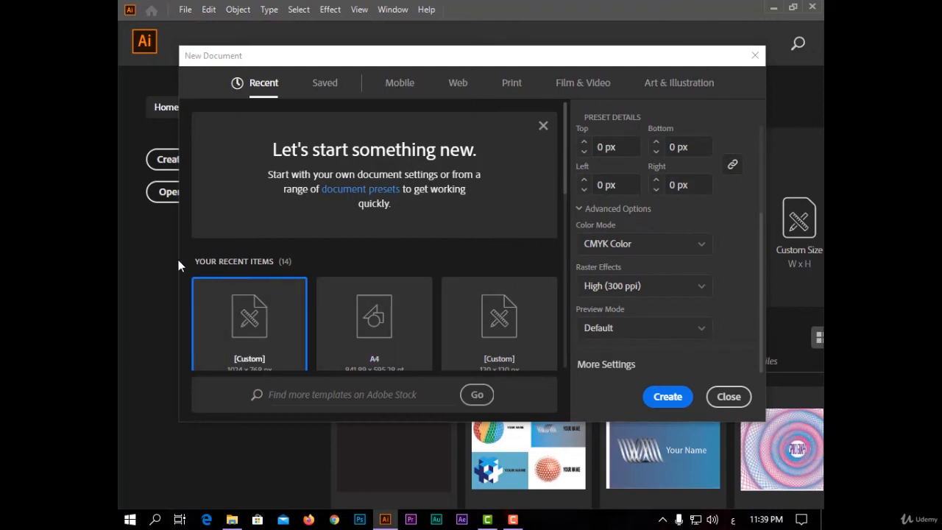
scroll(down, 3)
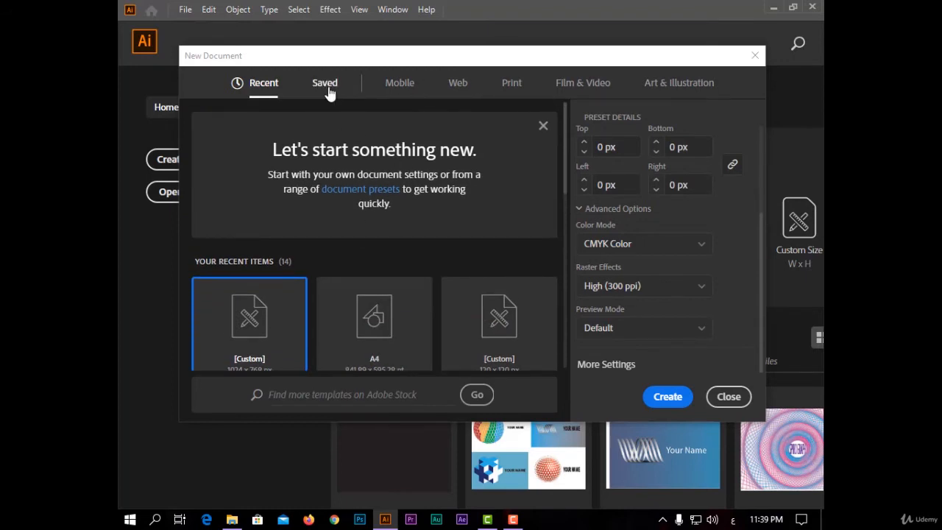
- Browse the Saved, Mobile and Web document presets
click(325, 83)
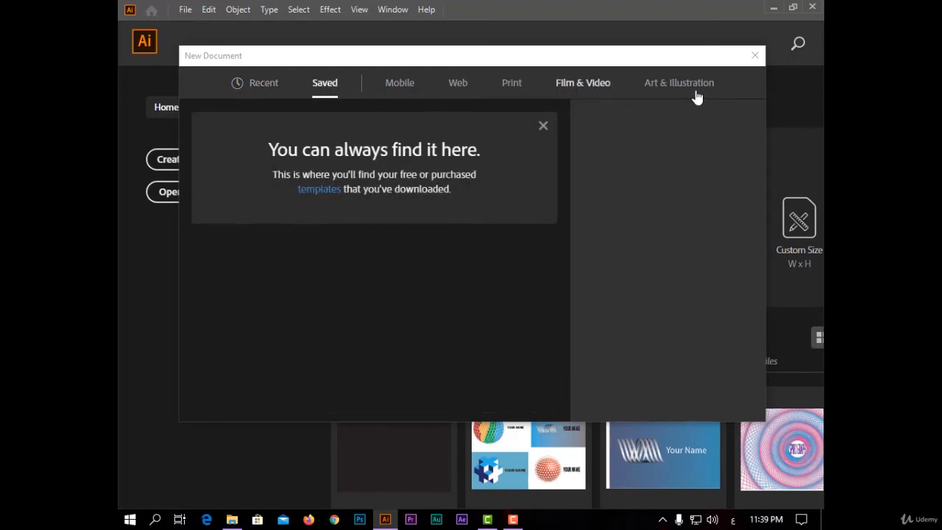
click(400, 82)
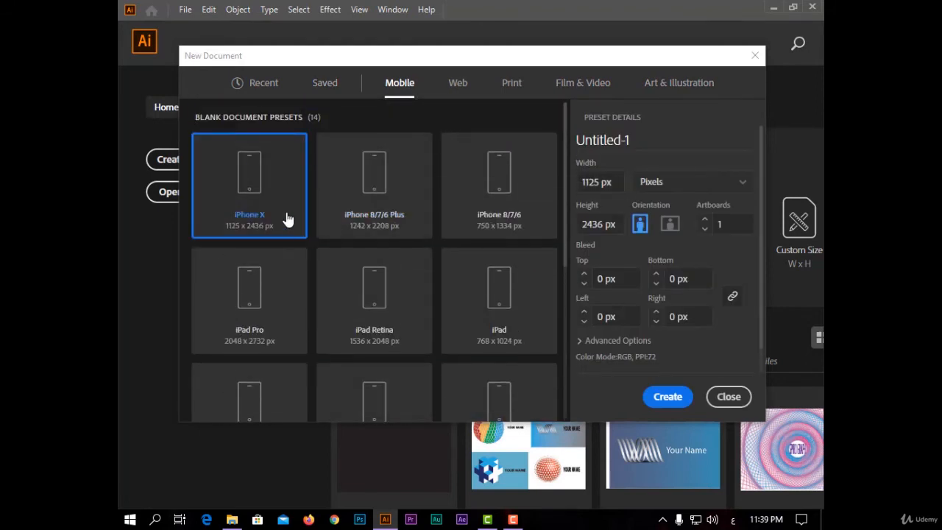
mouse_move(273, 296)
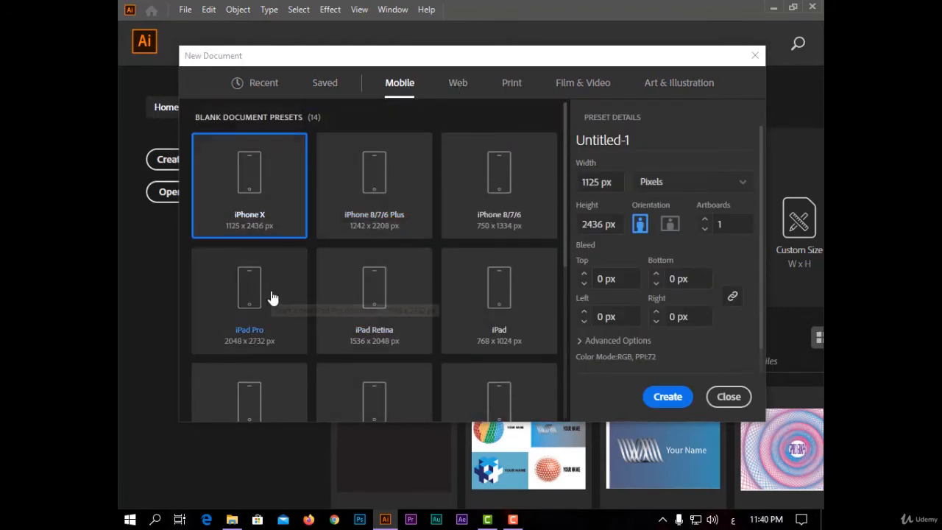
click(458, 82)
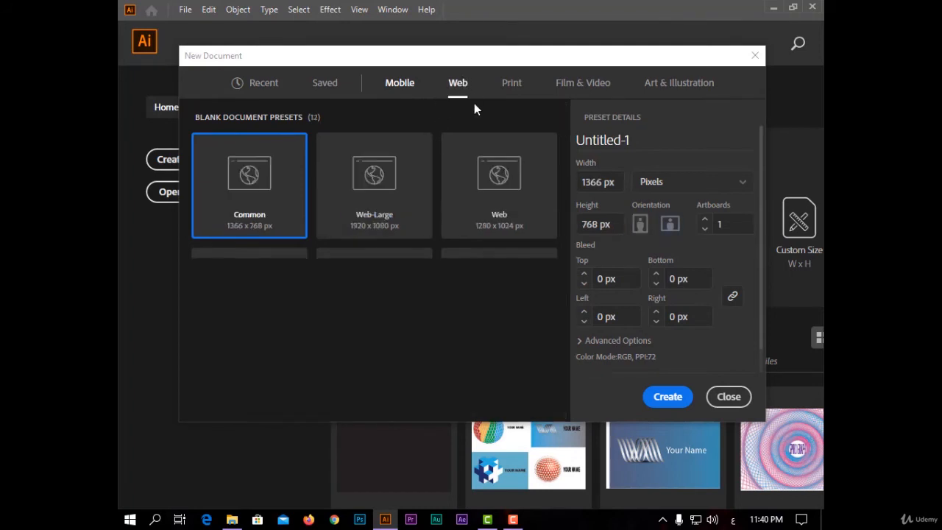
scroll(down, 3)
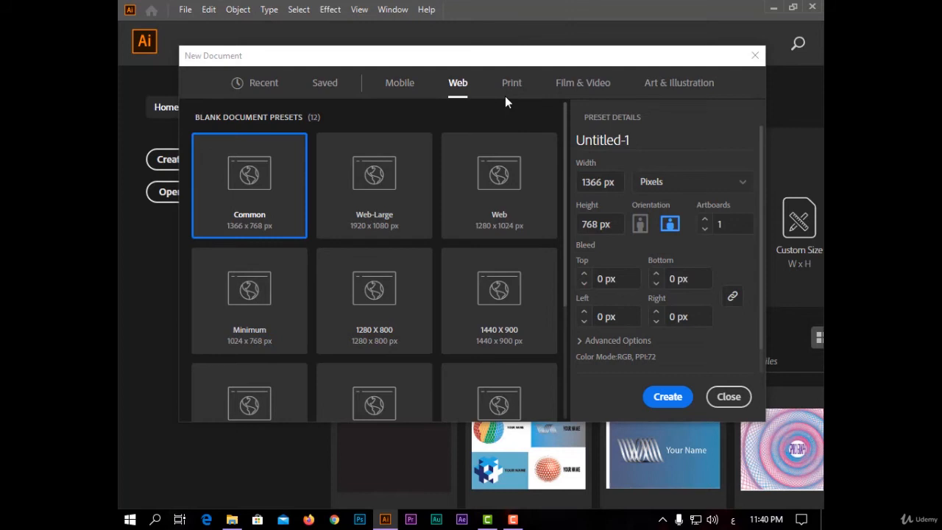
- Compare Print, Film & Video and Art & Illustration presets, ending on Postcard 288 × 560 pt
click(511, 82)
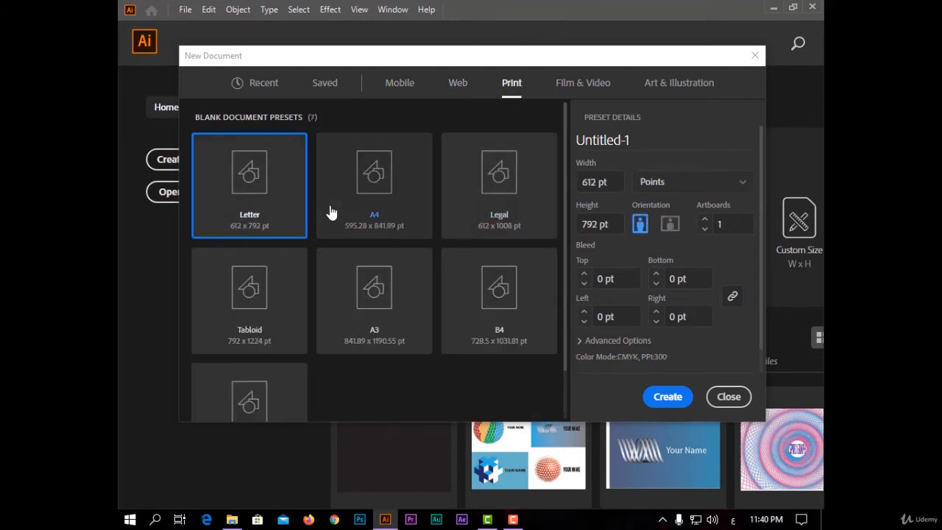
click(582, 82)
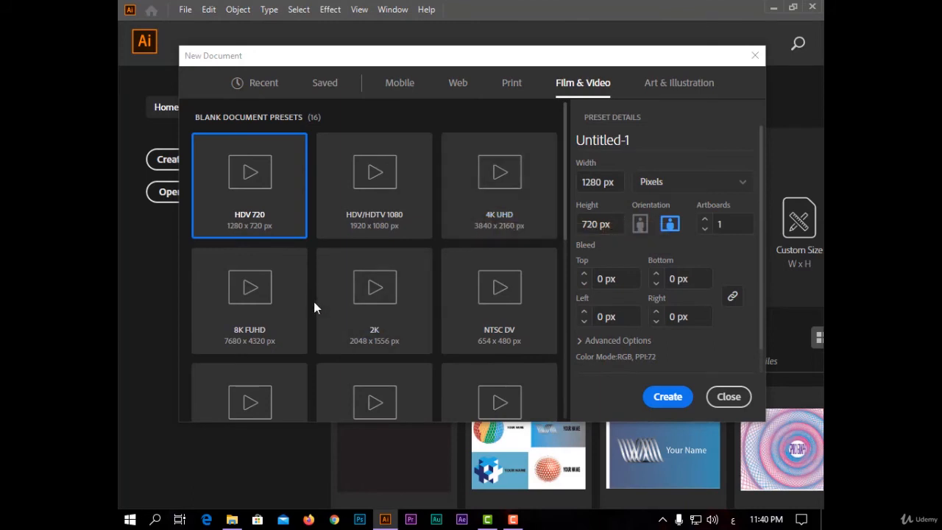
click(678, 83)
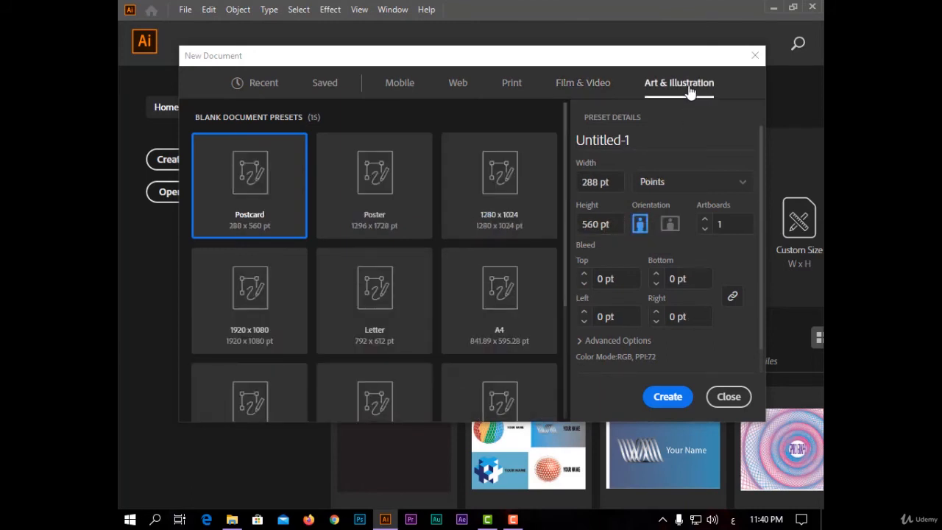
mouse_move(283, 195)
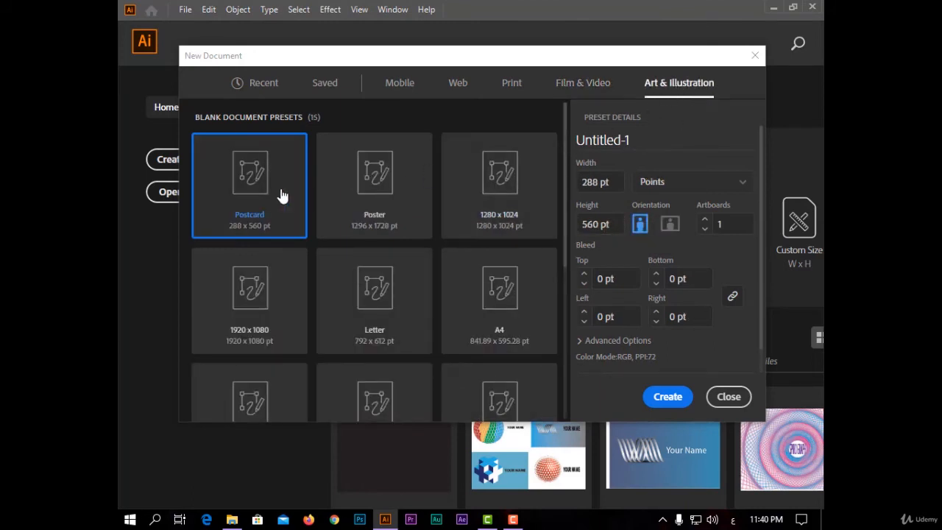
scroll(down, 3)
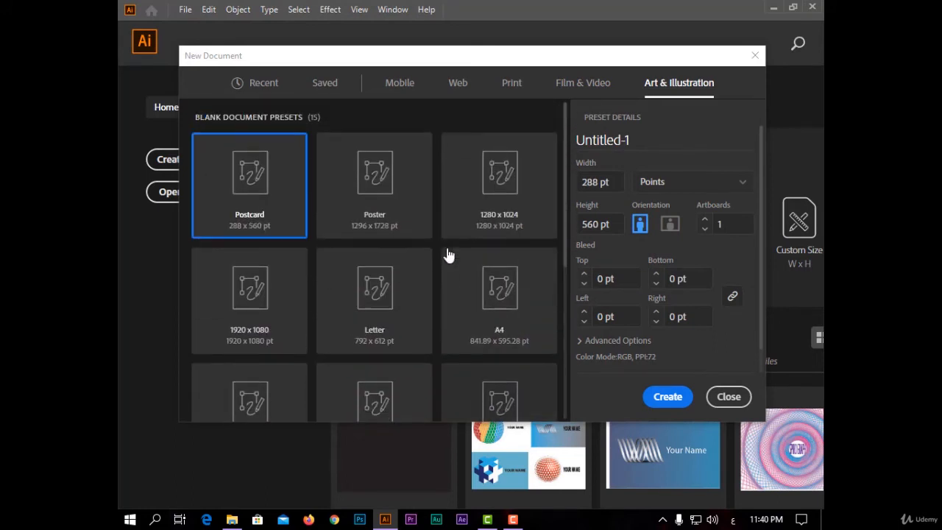
- Create Untitled-1 from the Recent A4 landscape preset (841.89 × 595.28 pt)
click(399, 82)
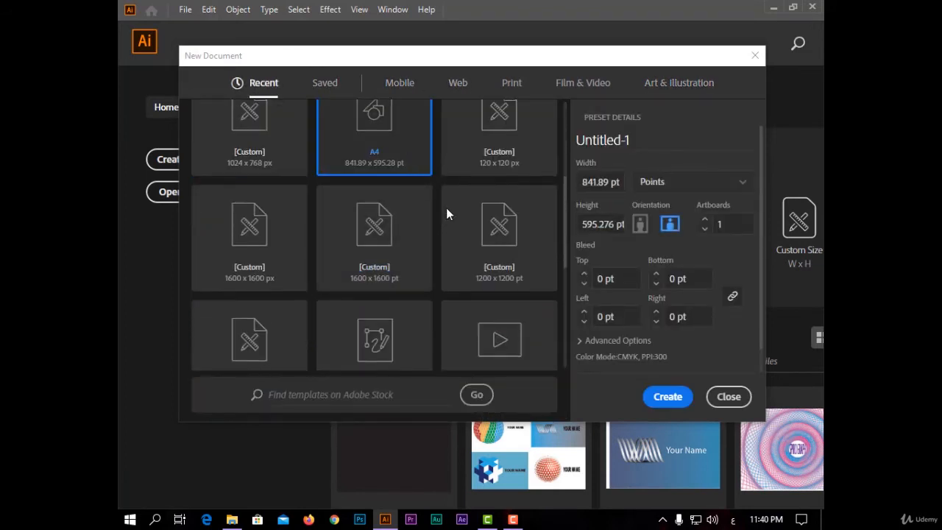
mouse_move(621, 416)
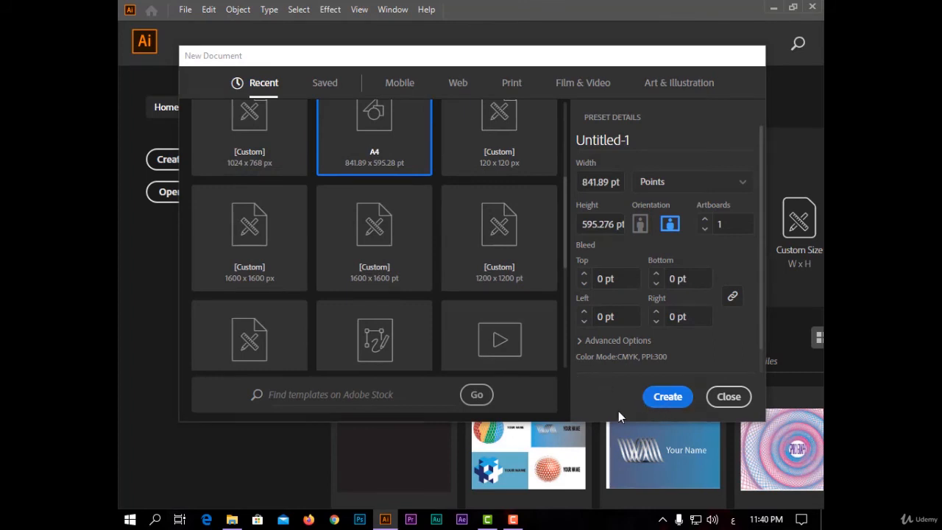
click(727, 396)
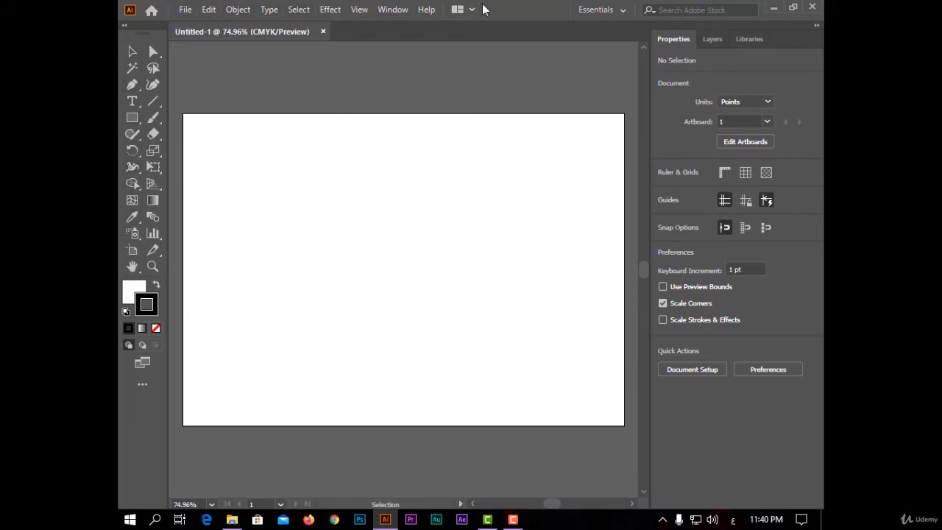
mouse_move(809, 297)
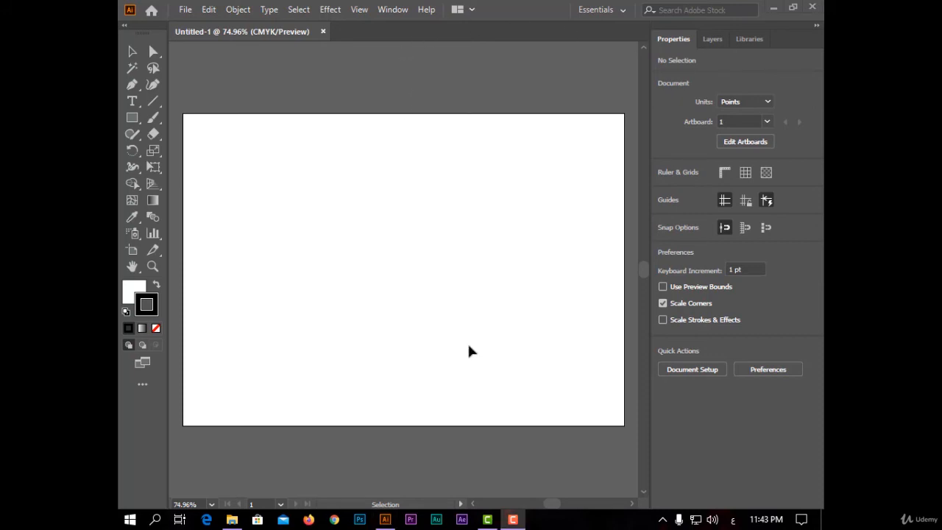
mouse_move(209, 10)
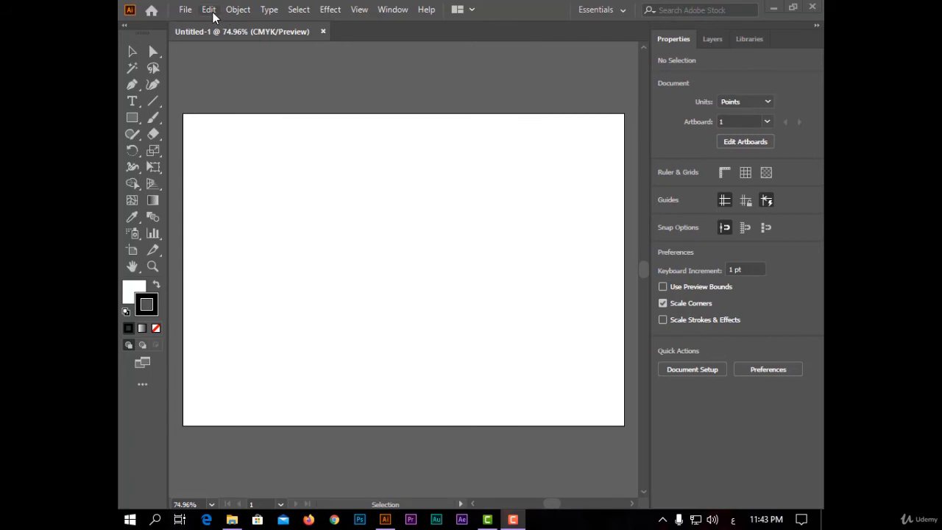
- Open Edit > Keyboard Shortcuts and list tool shortcuts such as Selection (V) and Pen (P)
click(208, 10)
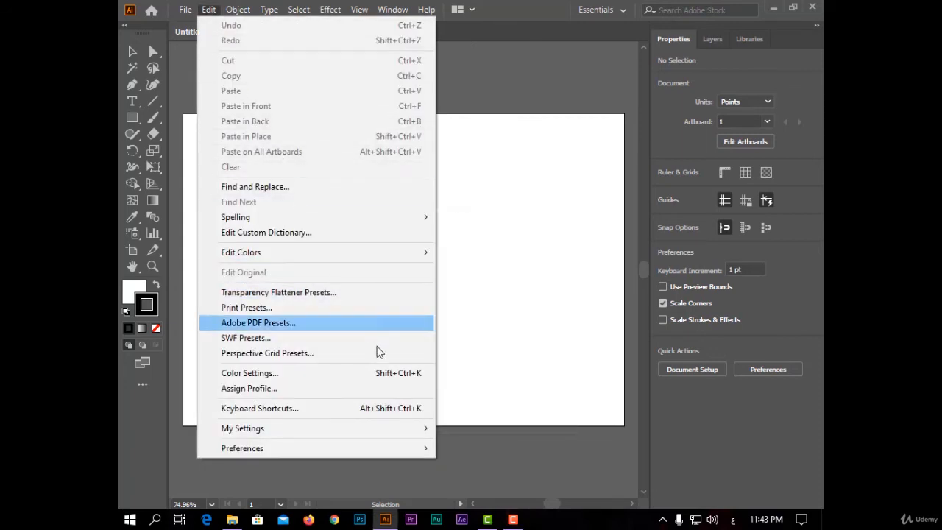
click(259, 407)
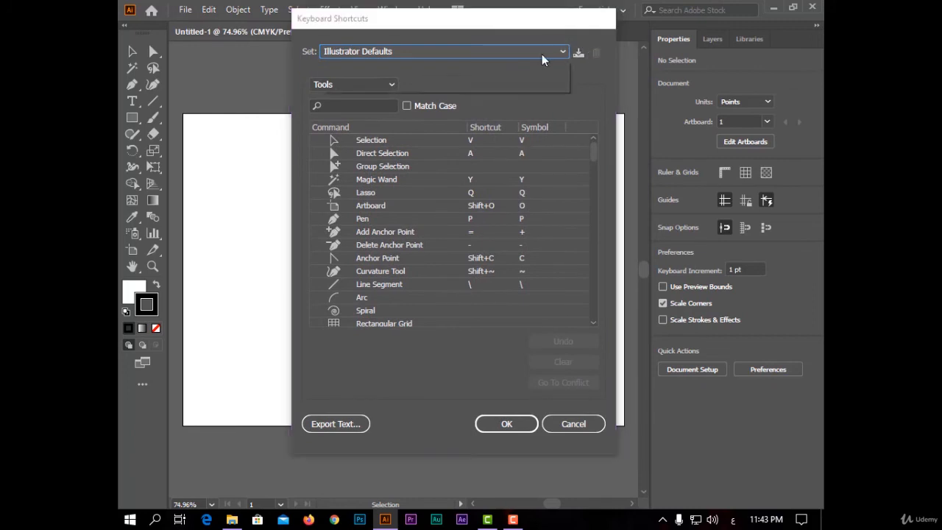
click(353, 84)
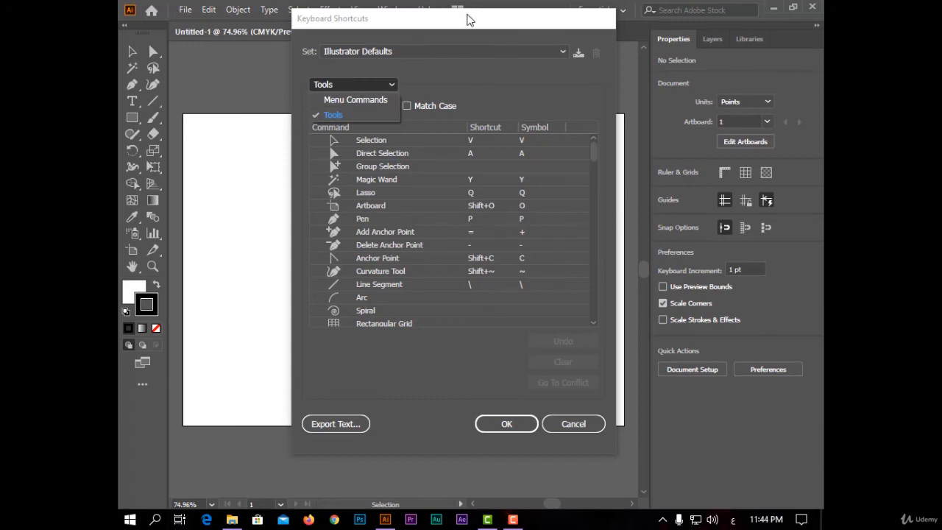
click(332, 114)
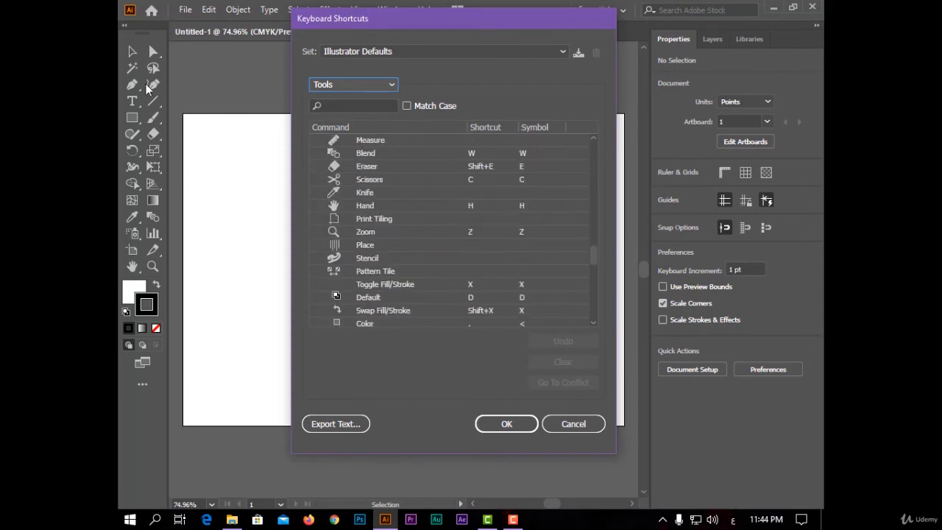
scroll(down, 3)
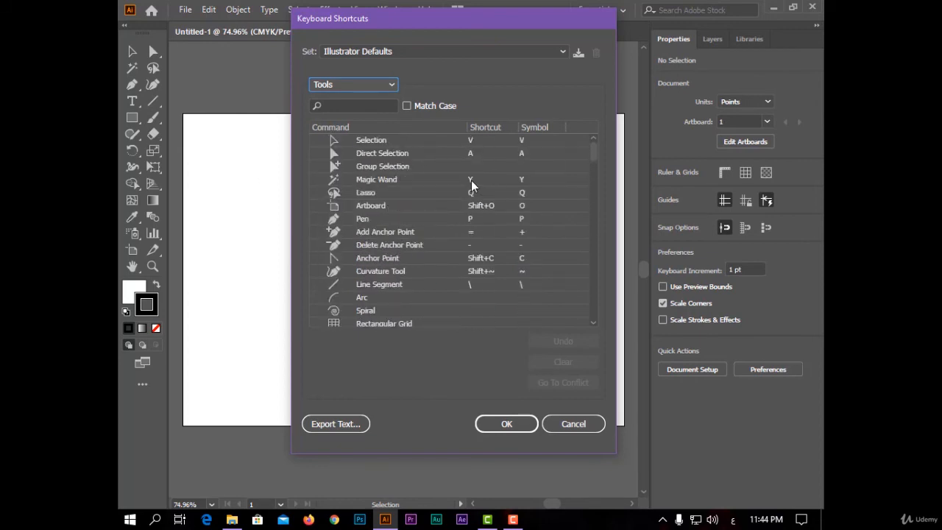
click(477, 179)
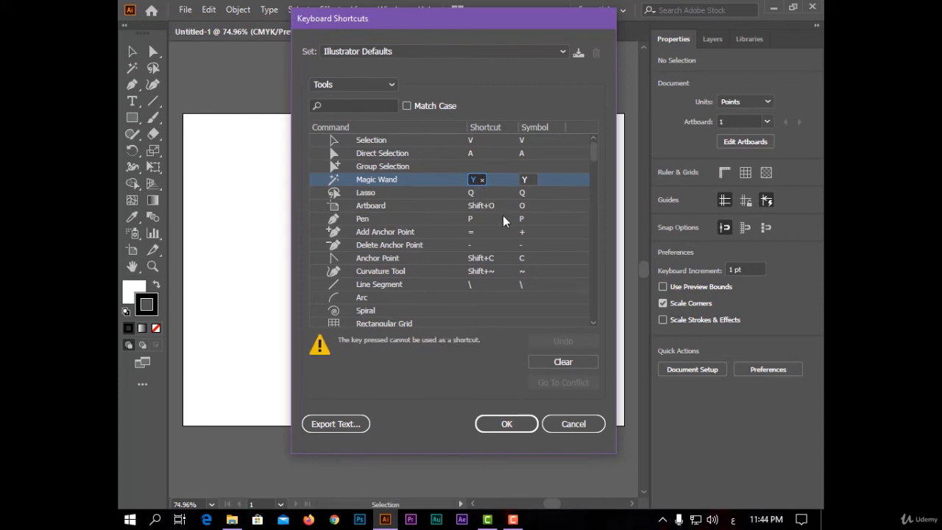
mouse_move(522, 243)
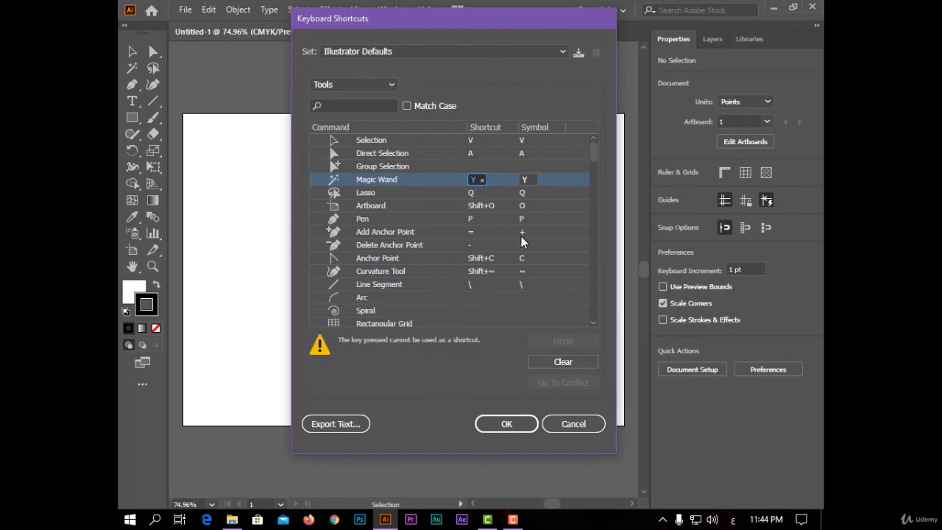
click(382, 153)
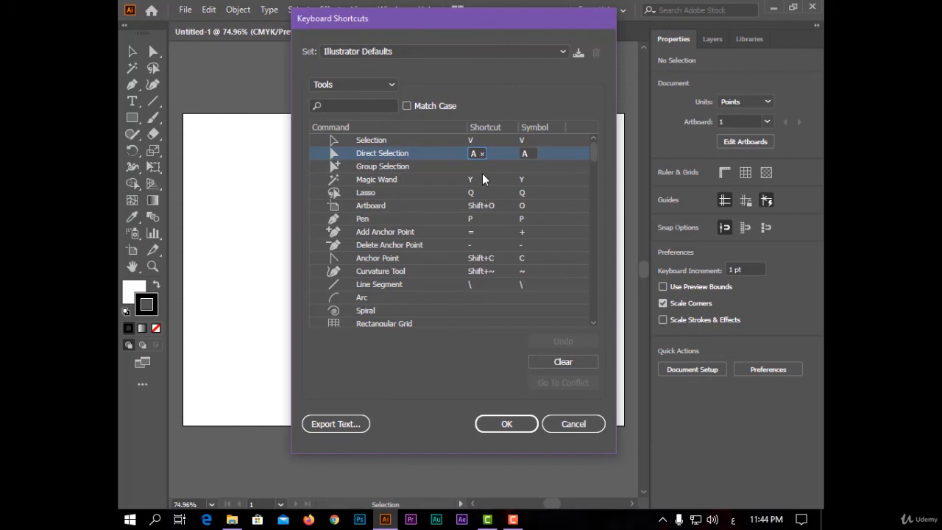
scroll(down, 3)
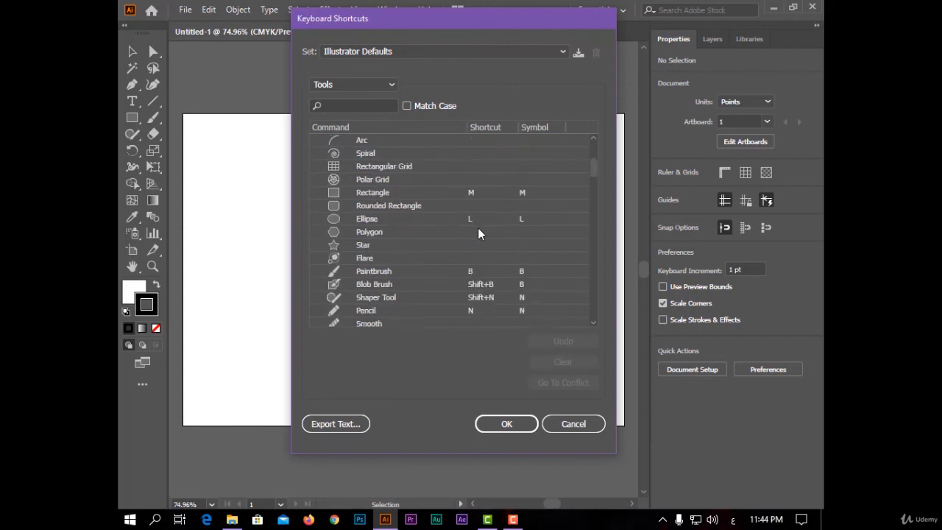
click(362, 245)
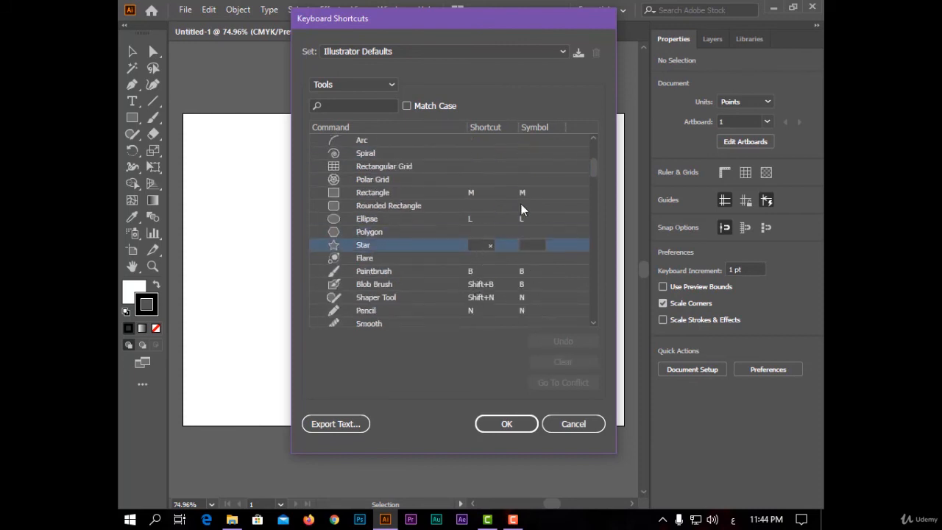
click(352, 84)
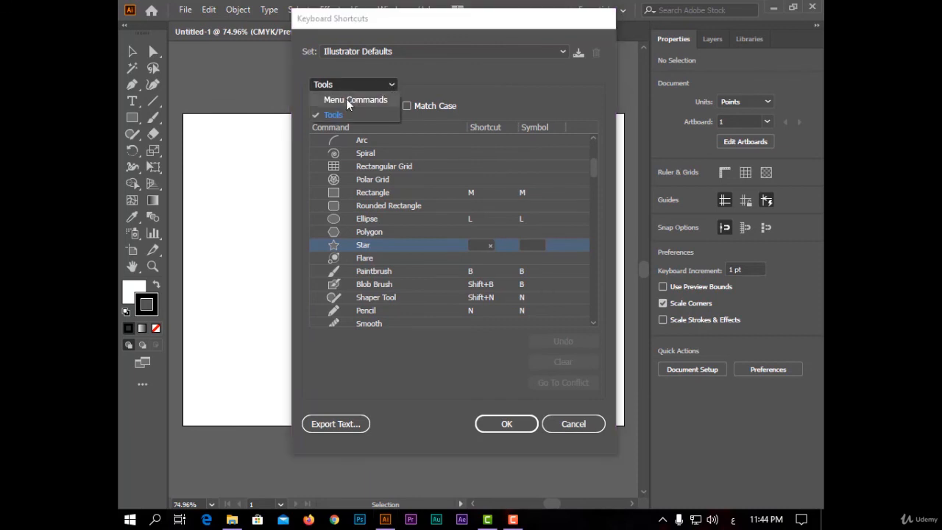
- Switch to Menu Commands and expand File to see New (Ctrl+N) and Save (Ctrl+S)
click(355, 100)
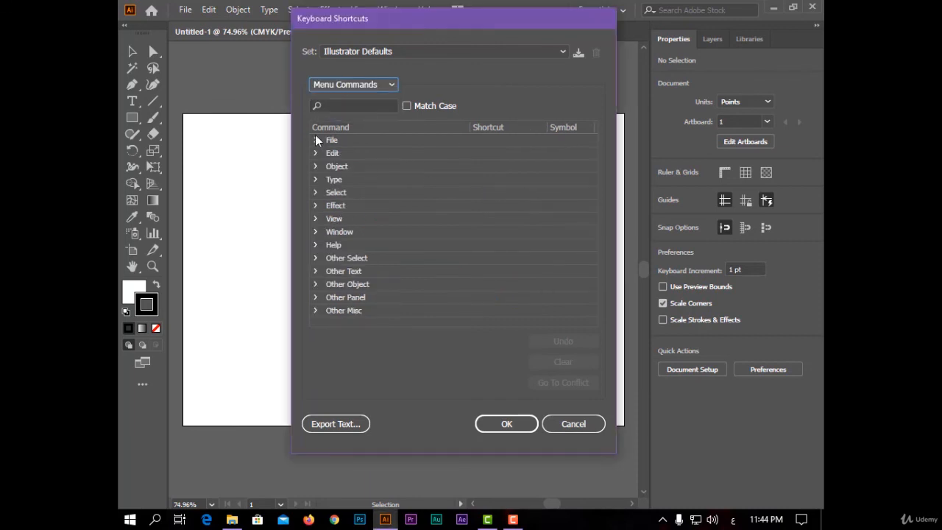
click(315, 140)
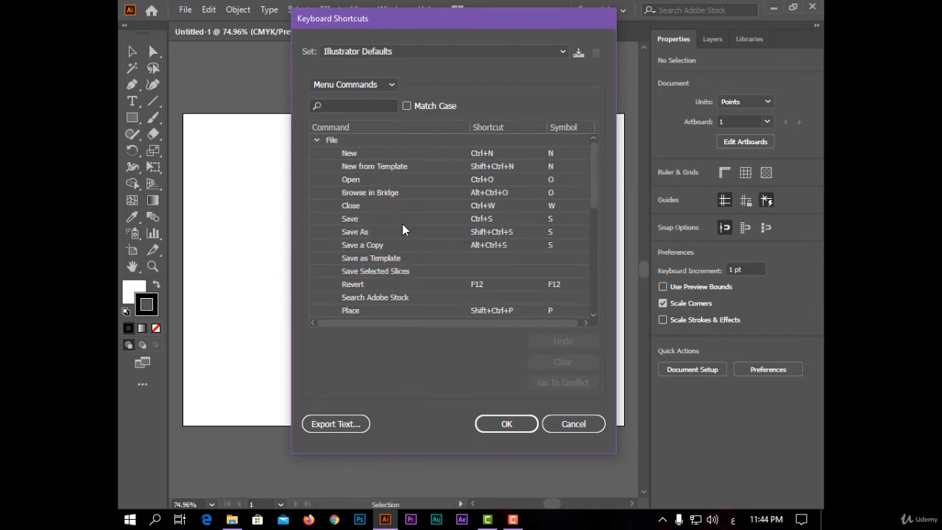
mouse_move(412, 187)
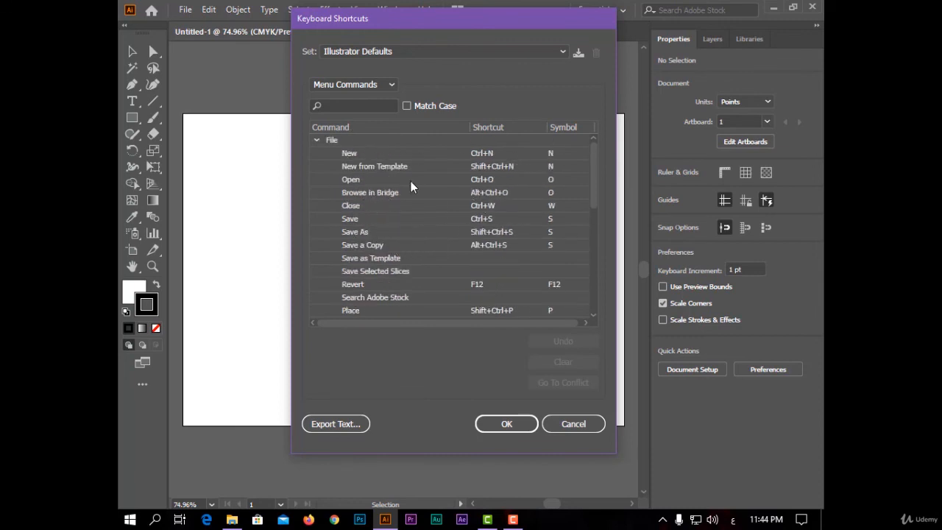
scroll(down, 3)
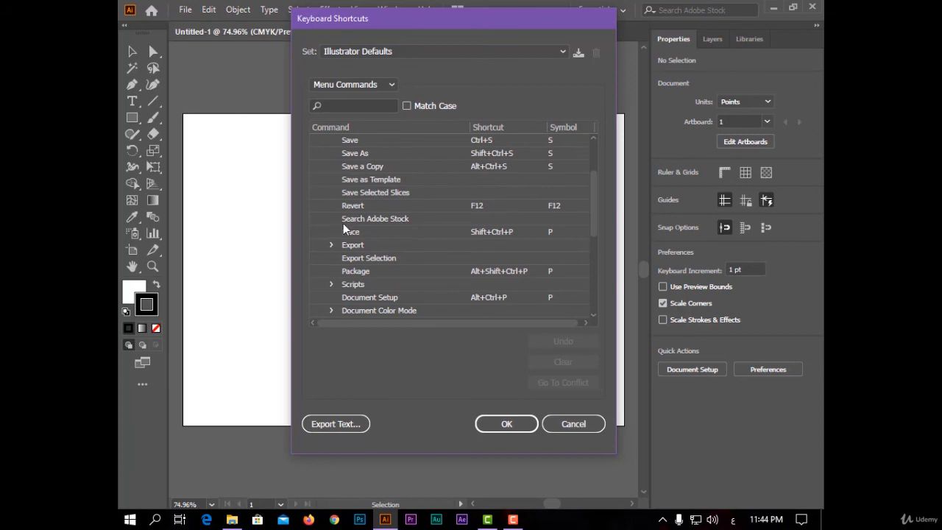
mouse_move(457, 228)
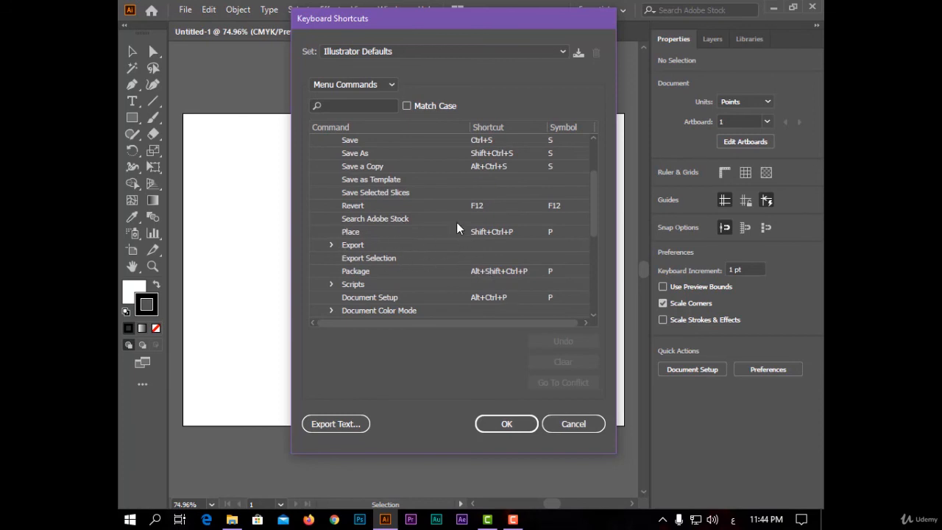